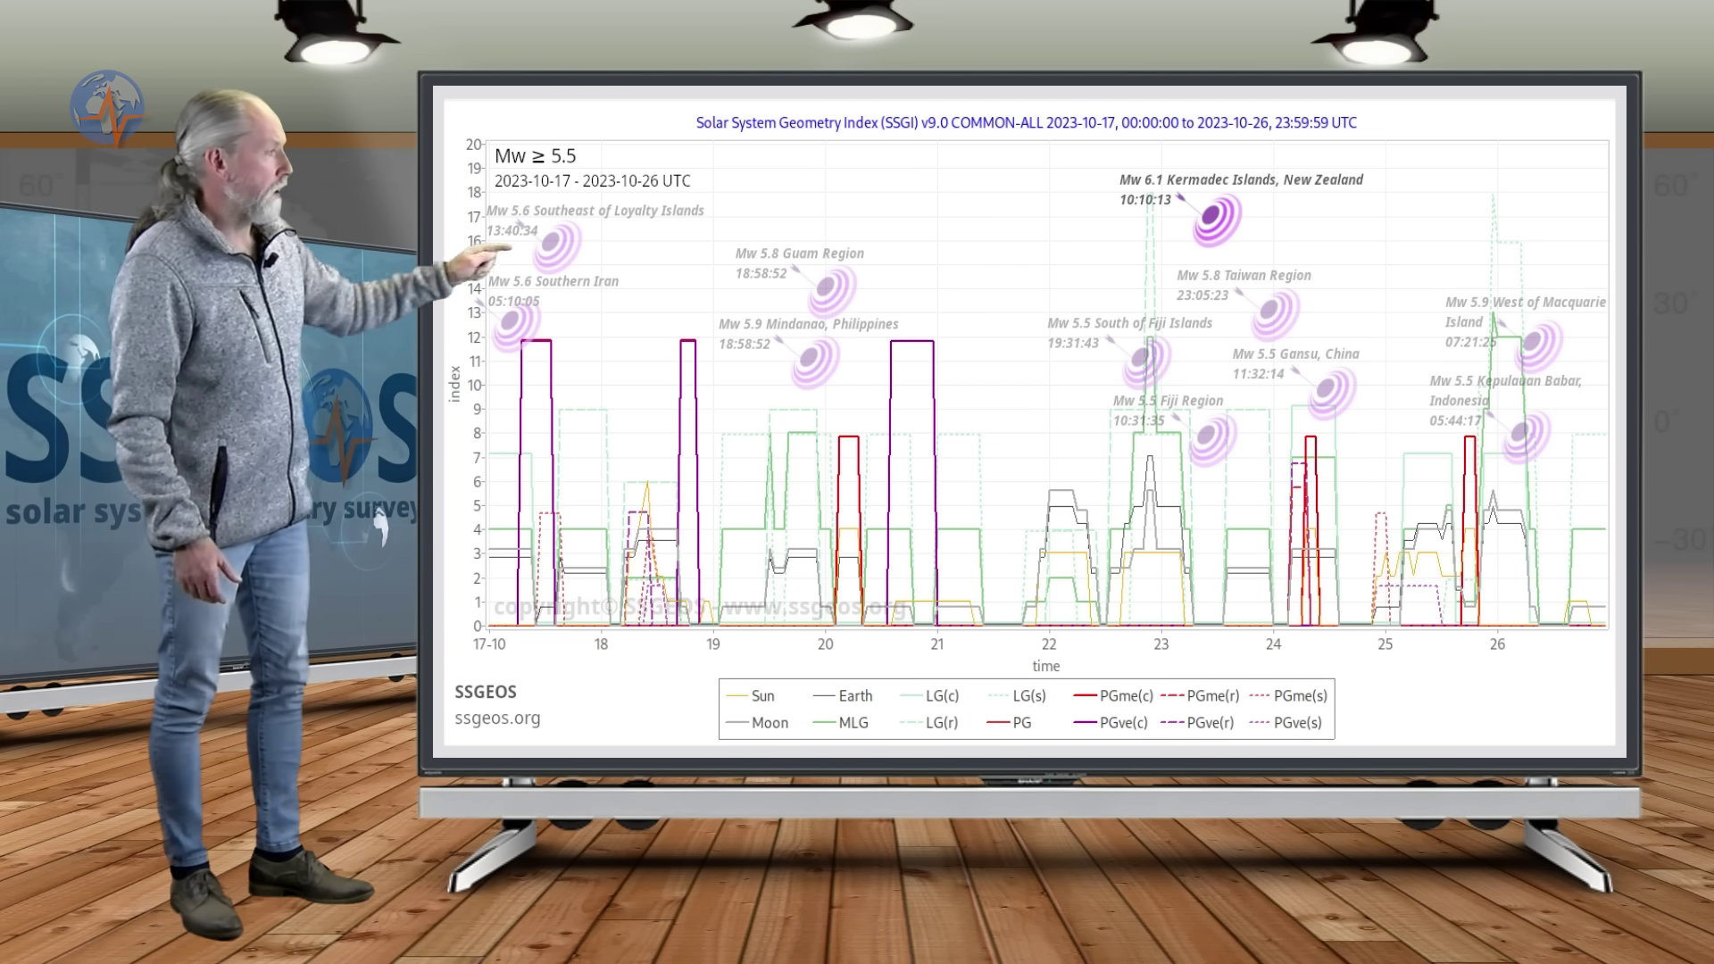
# Outline the 28–30 October conjunction peaks in blue on the 27 October–5 November geometry chart
pyautogui.moveTo(1114, 164); pyautogui.dragTo(1366, 645)
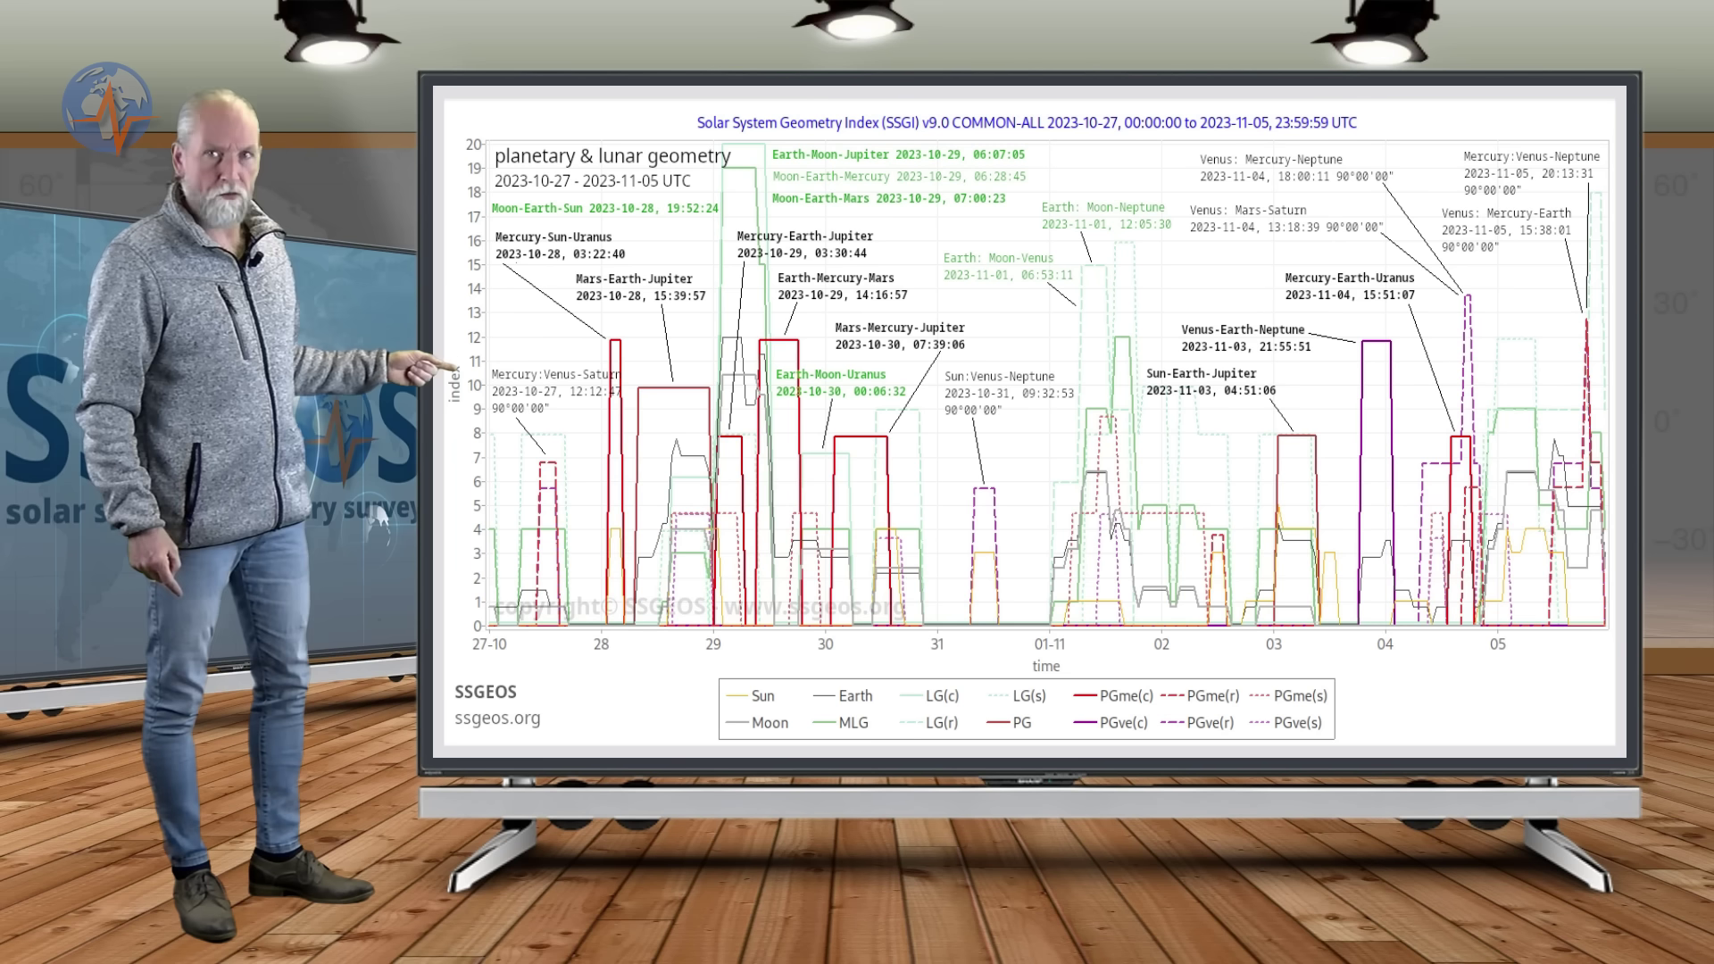
pyautogui.moveTo(602, 318); pyautogui.dragTo(907, 656)
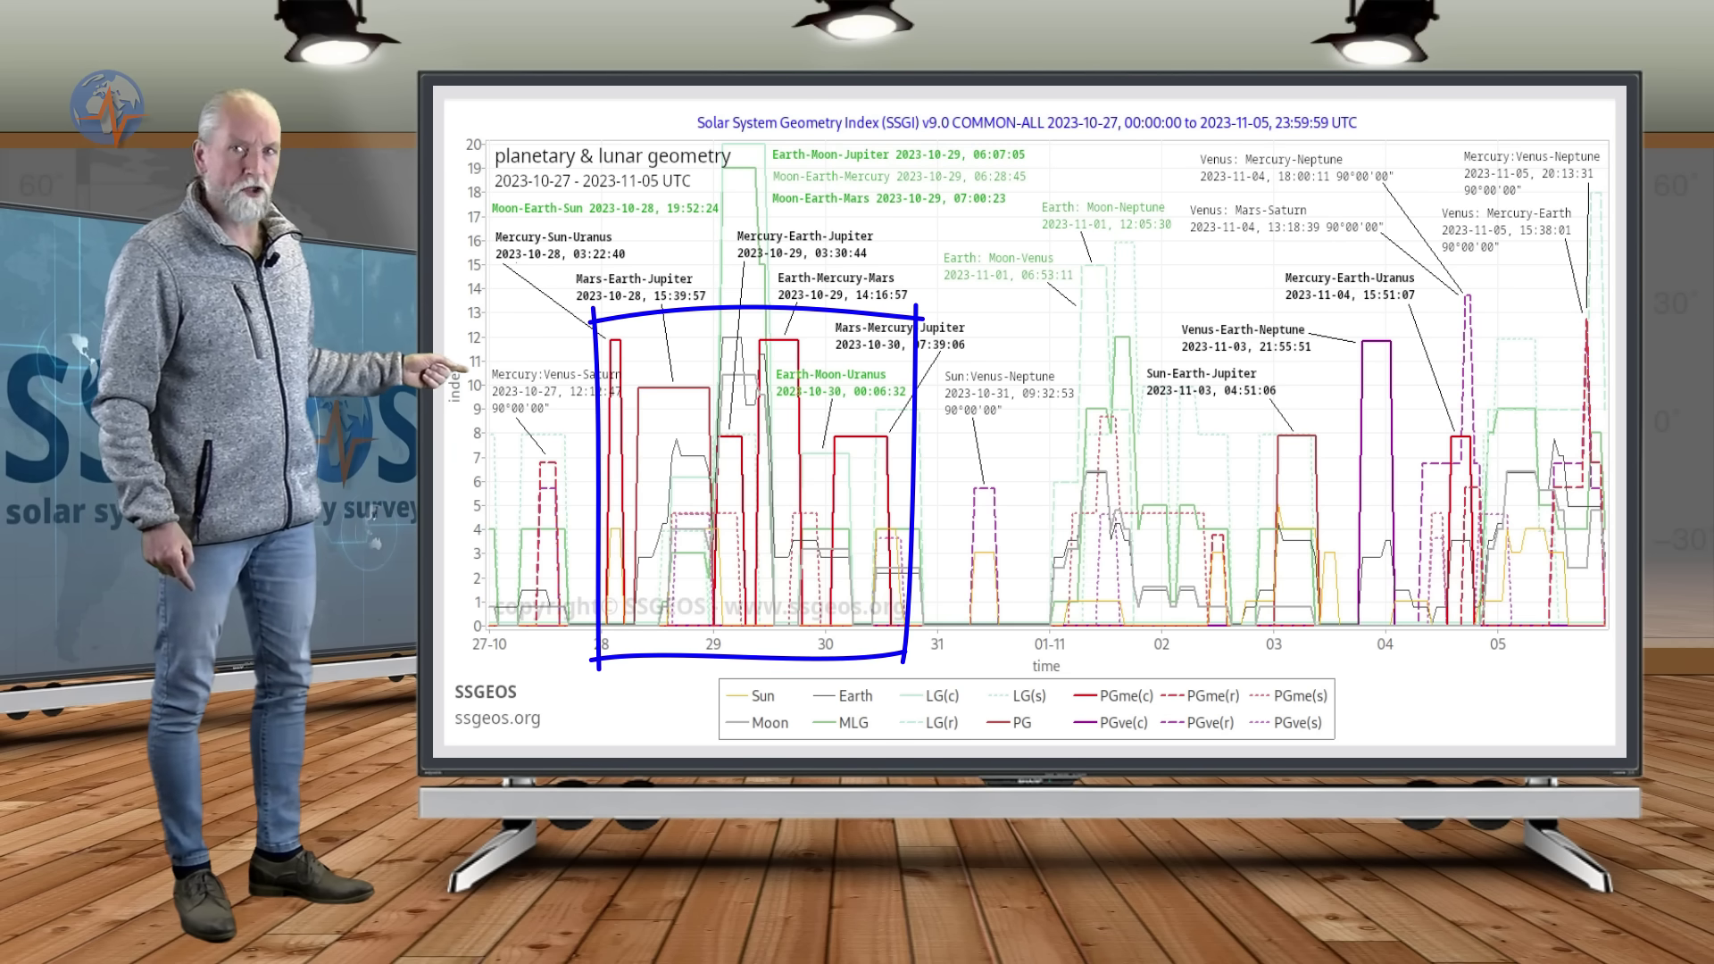